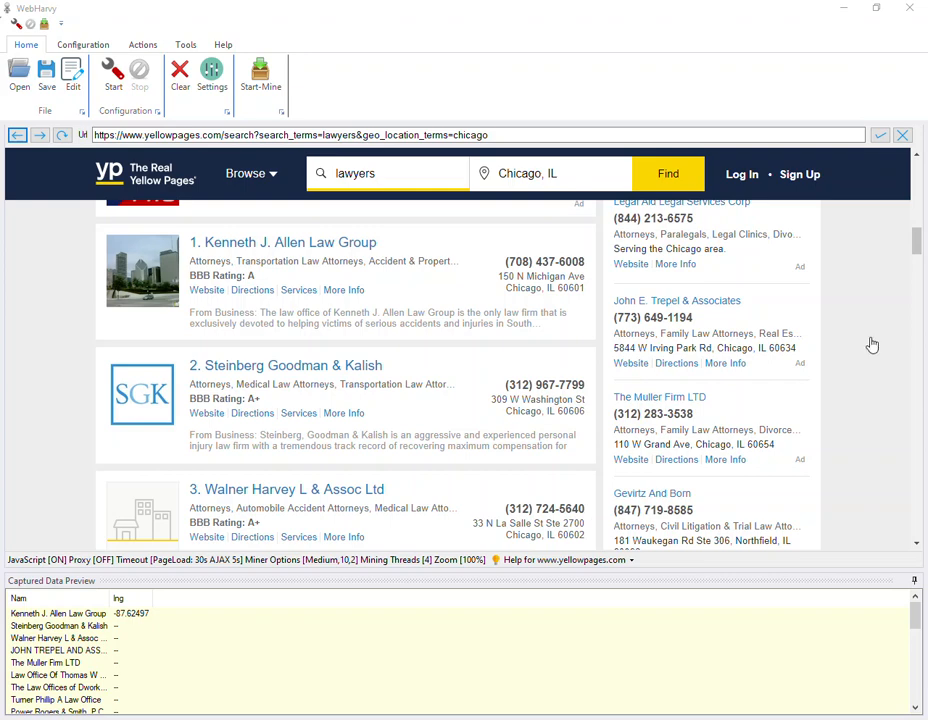
mouse_move(488, 472)
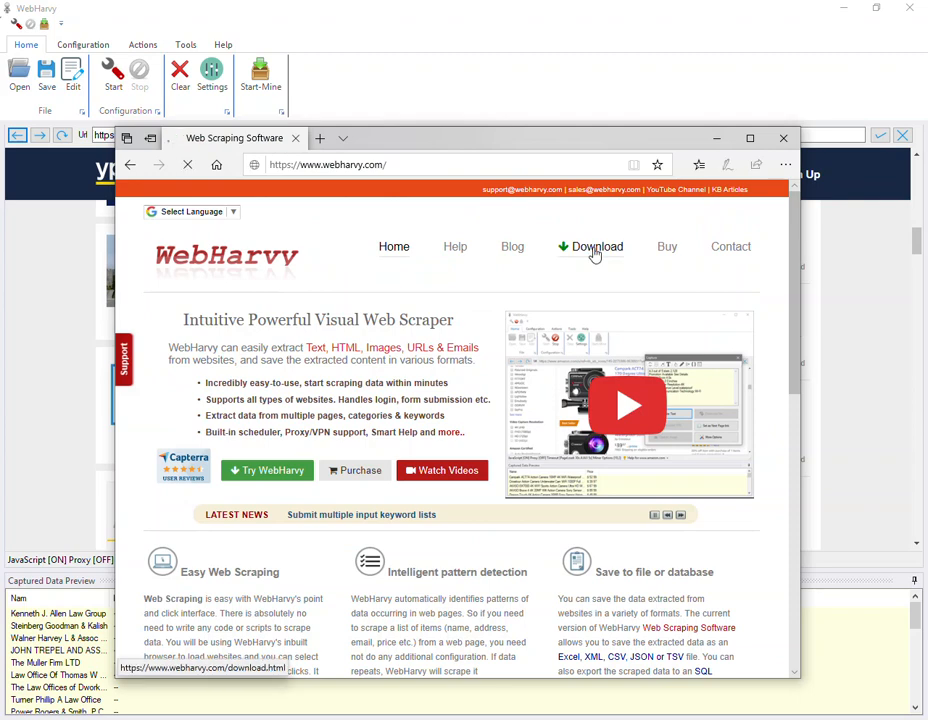
- Dismiss the WebHarvy product page and start a new scraping configuration from the Home ribbon
left_click(596, 246)
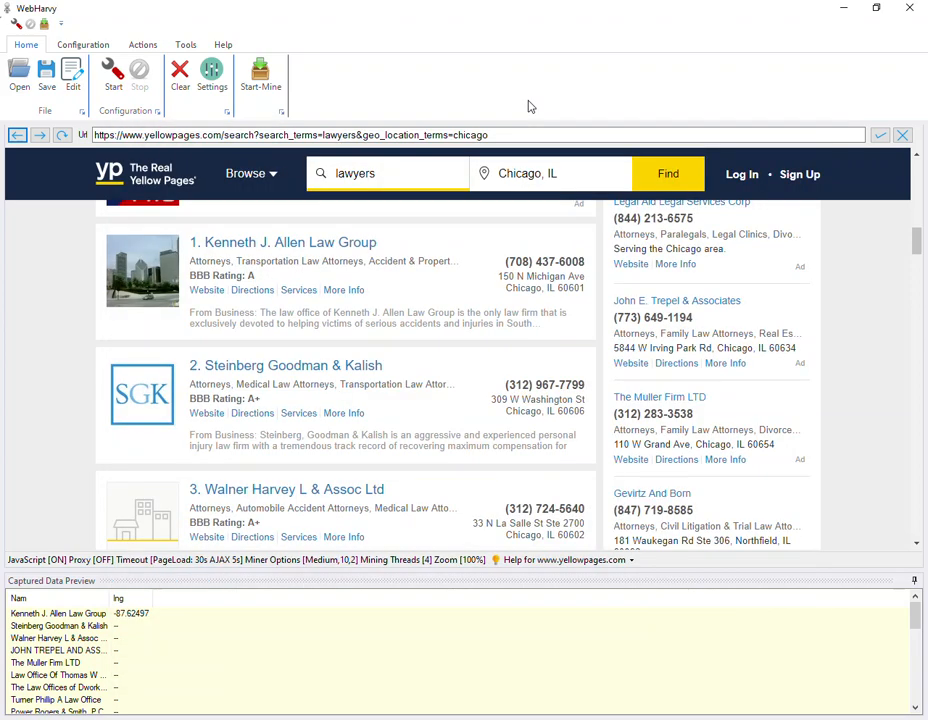
mouse_move(372, 282)
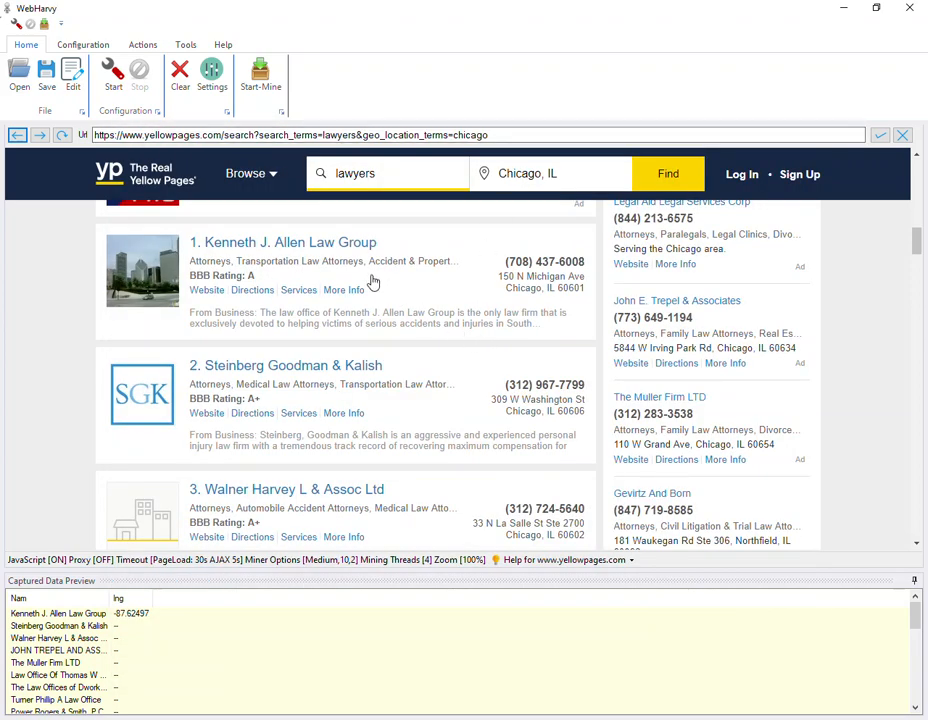
mouse_move(264, 304)
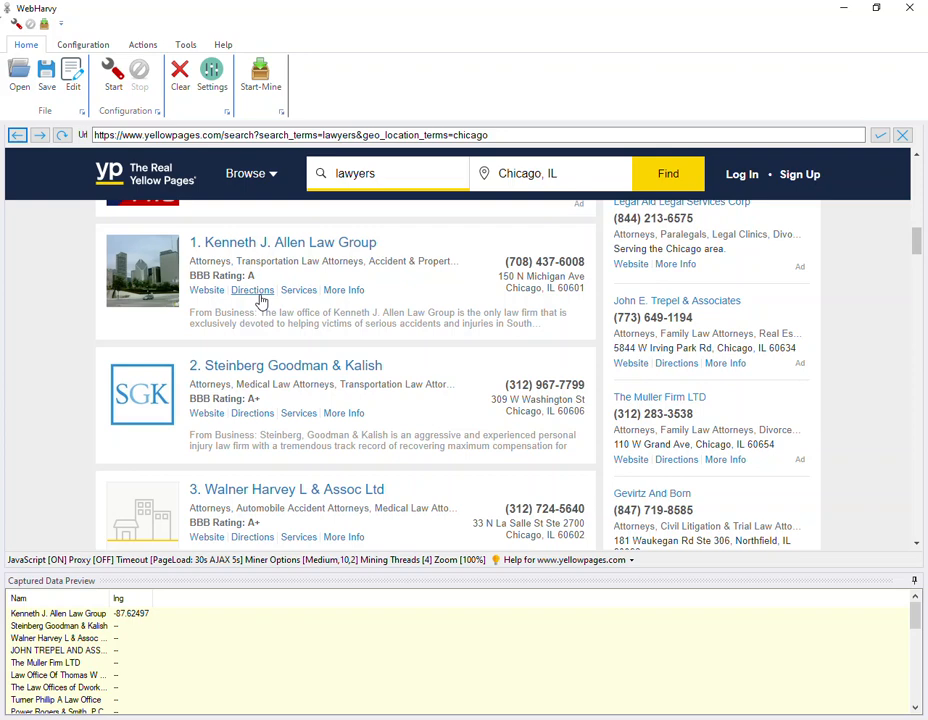
mouse_move(248, 292)
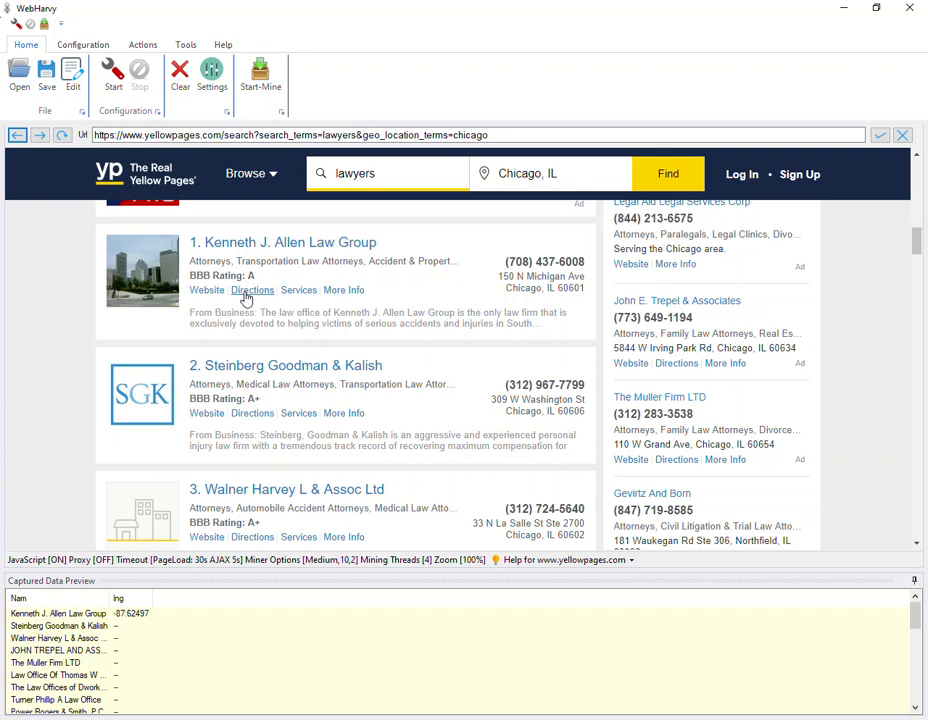
left_click(112, 76)
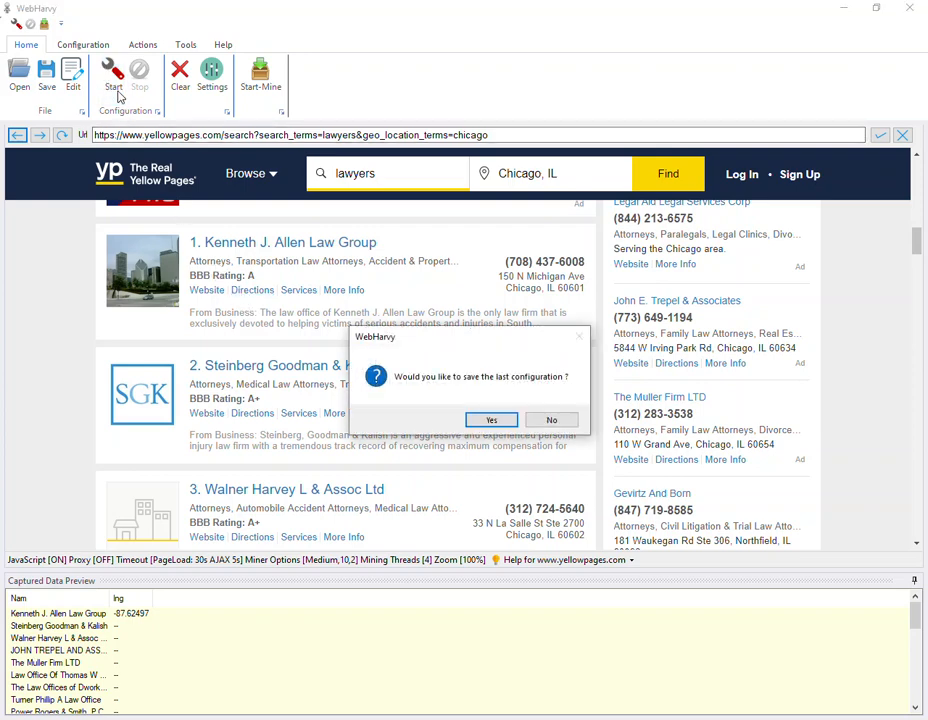
- Answer the save prompt, capture the first business name as a Name field, then pick a phone number for capture
left_click(552, 420)
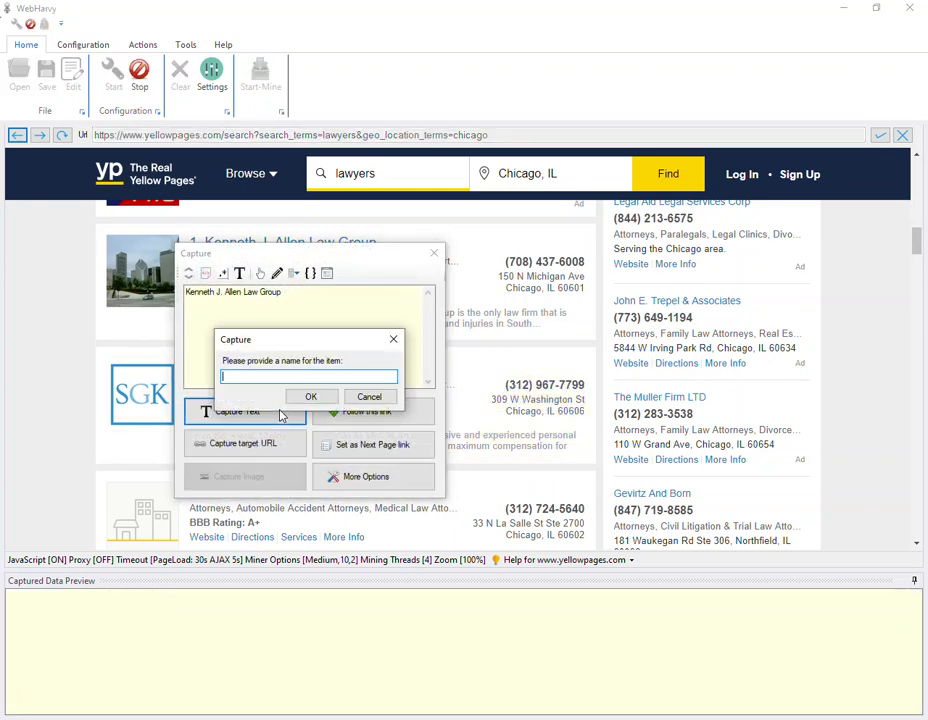
left_click(310, 396)
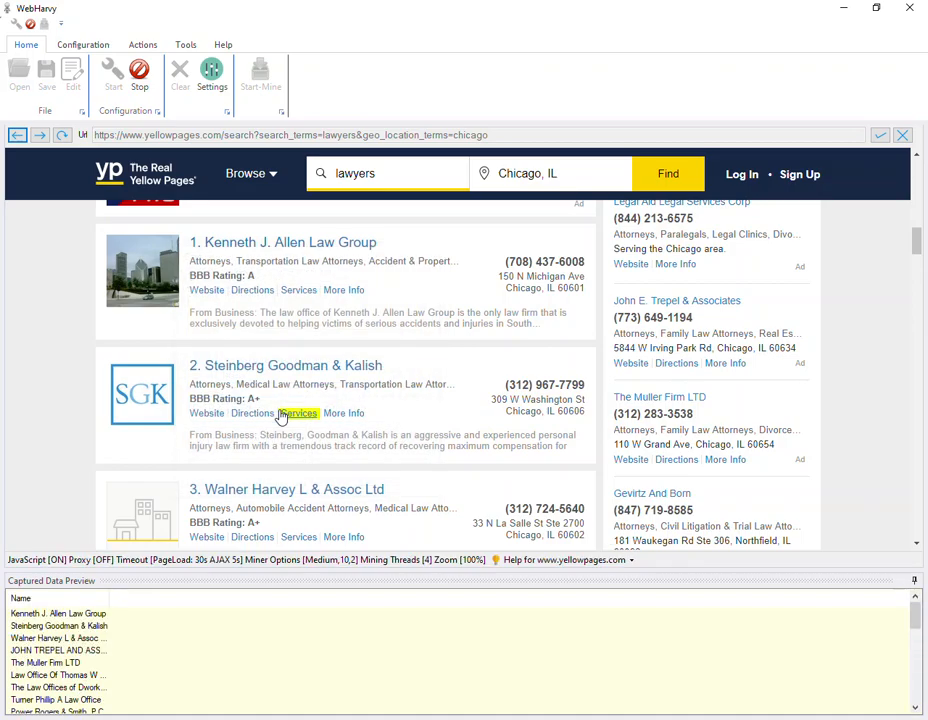
scroll("down", 3)
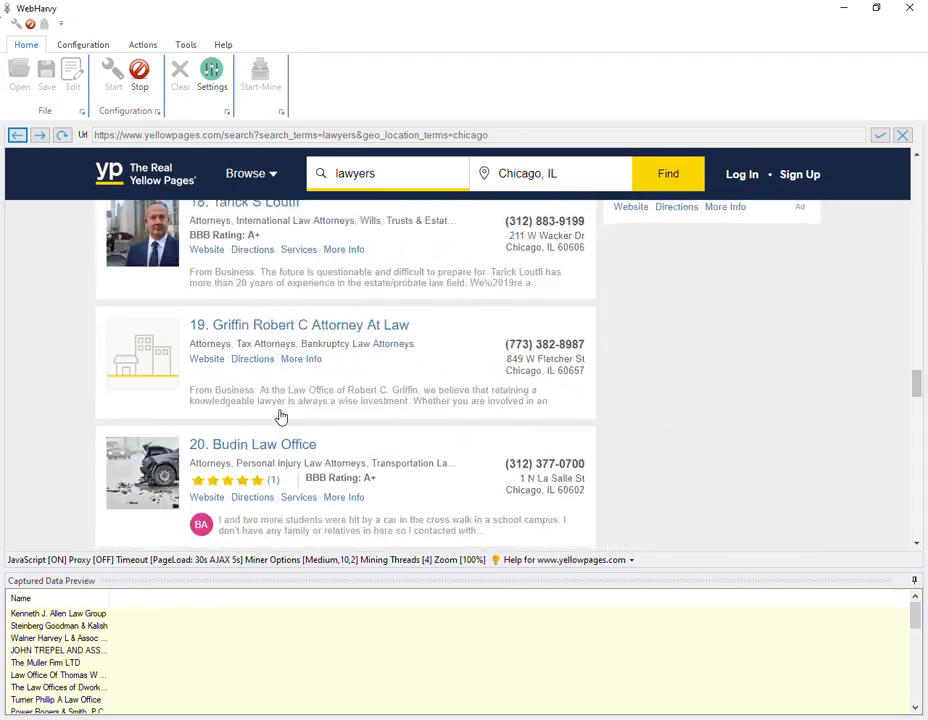
scroll("down", 3)
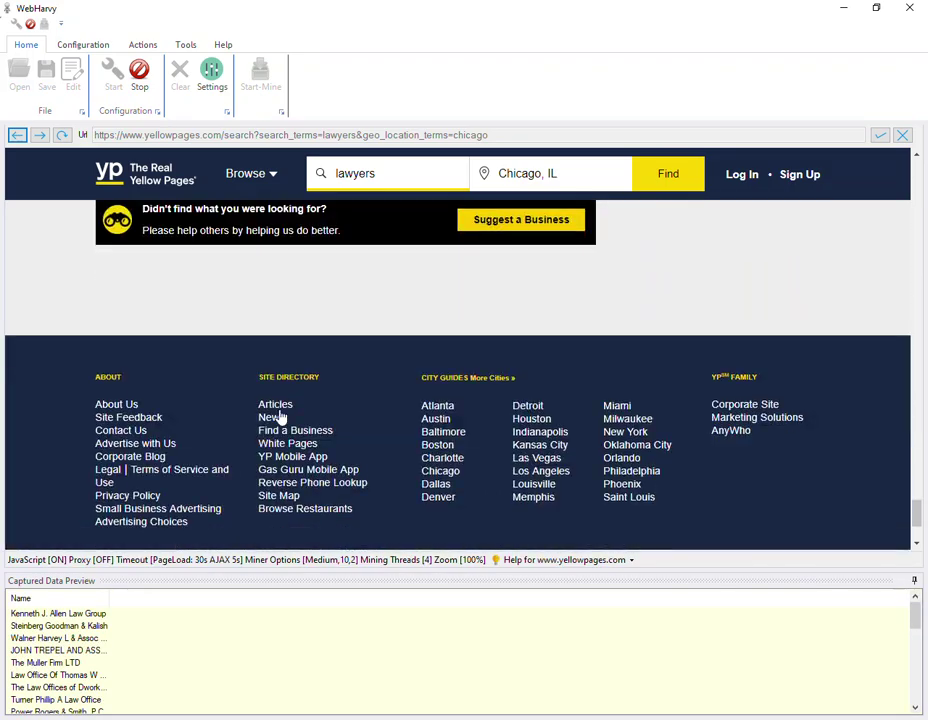
scroll("up", 3)
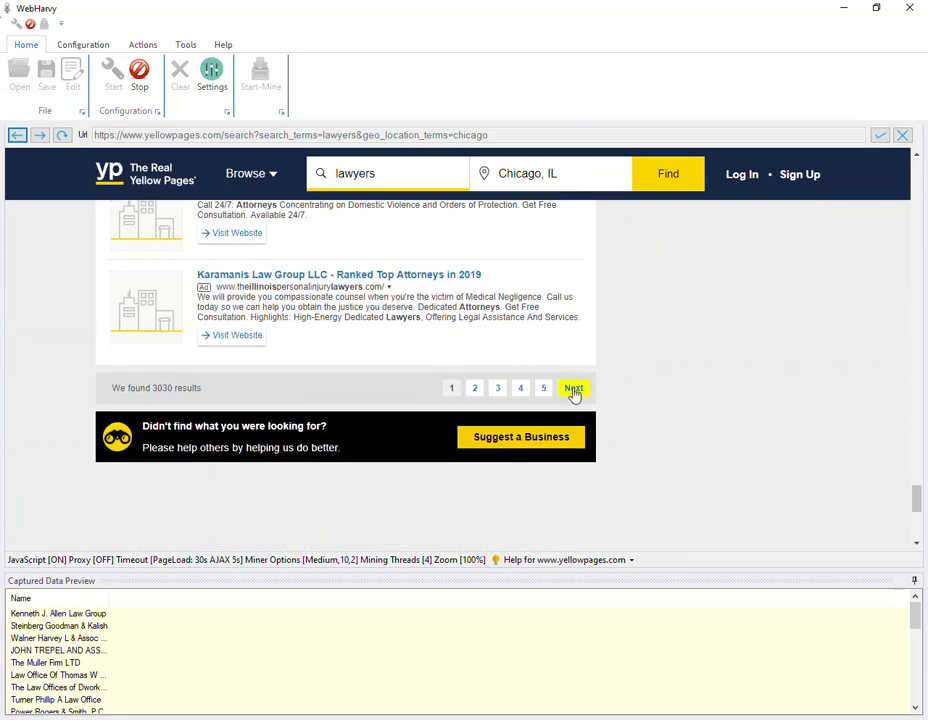
left_click(572, 388)
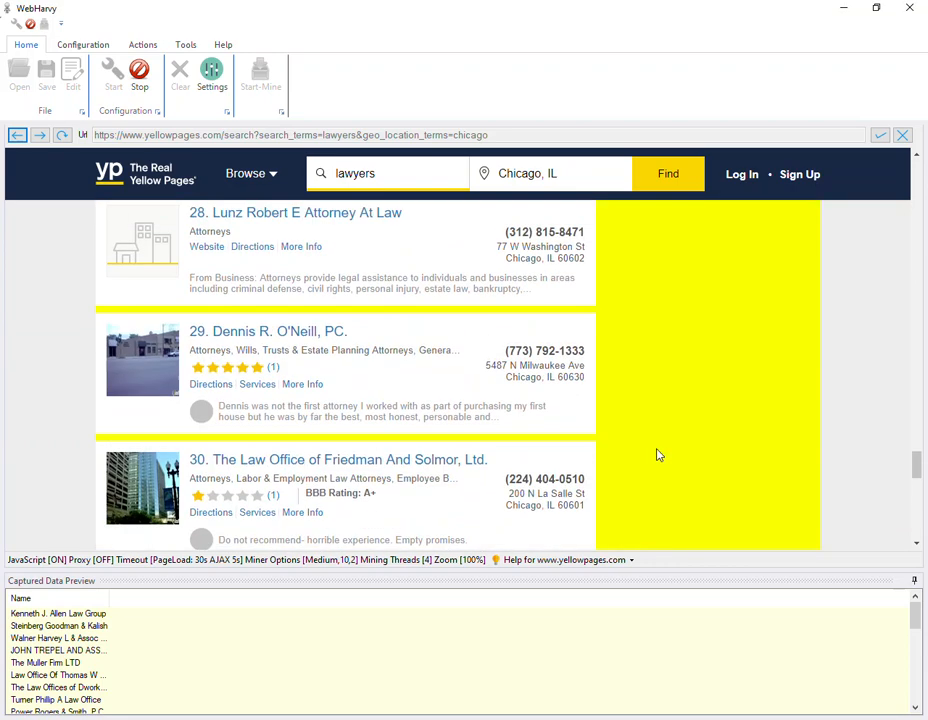
scroll("up", 3)
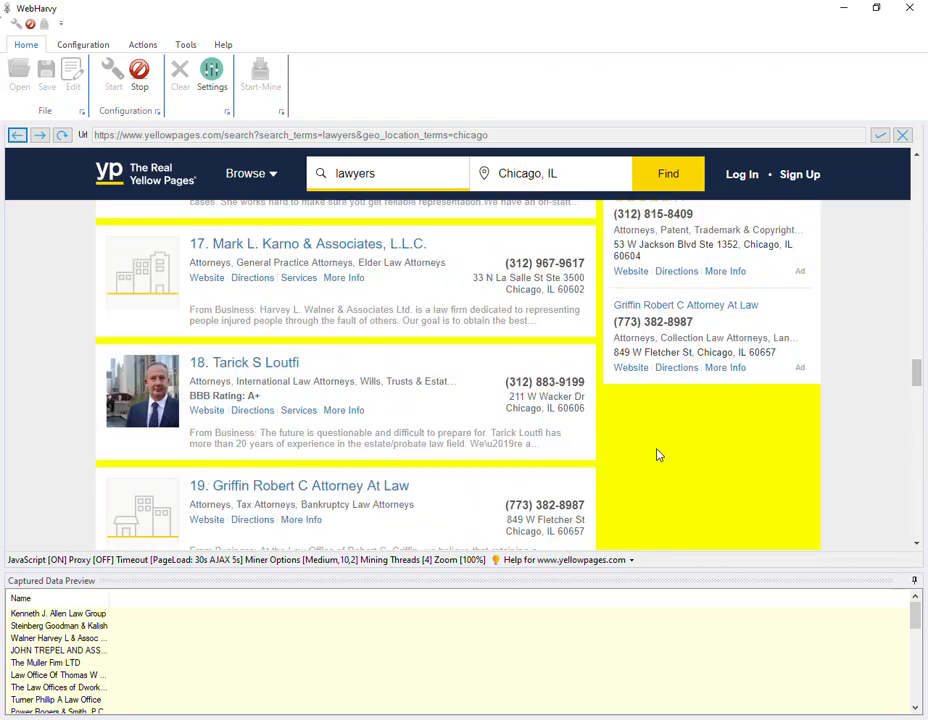
scroll("up", 3)
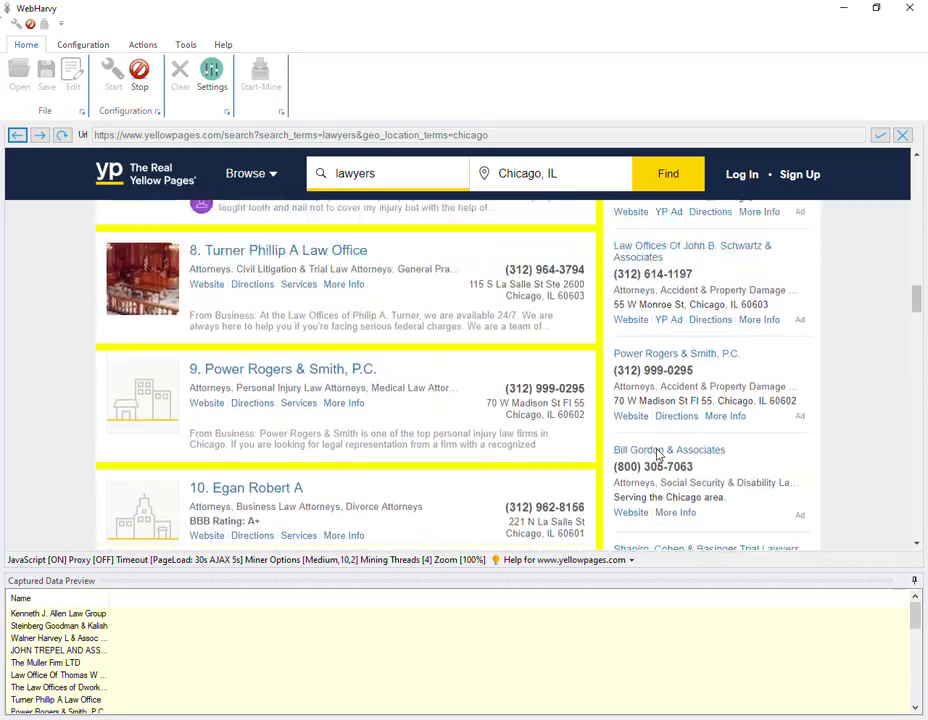
scroll("up", 3)
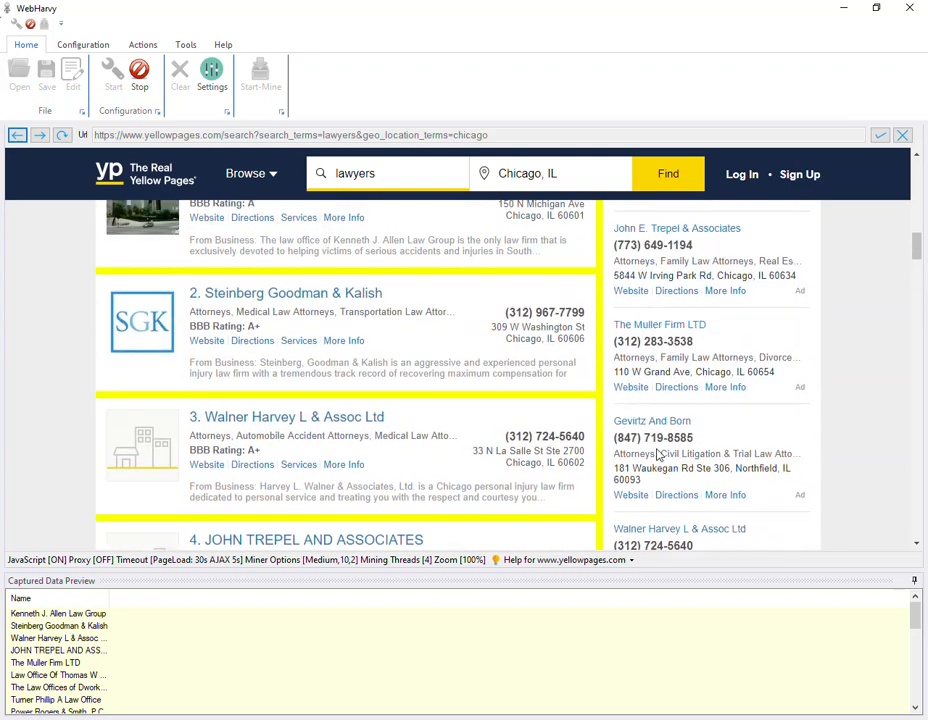
scroll("up", 3)
type("Pho")
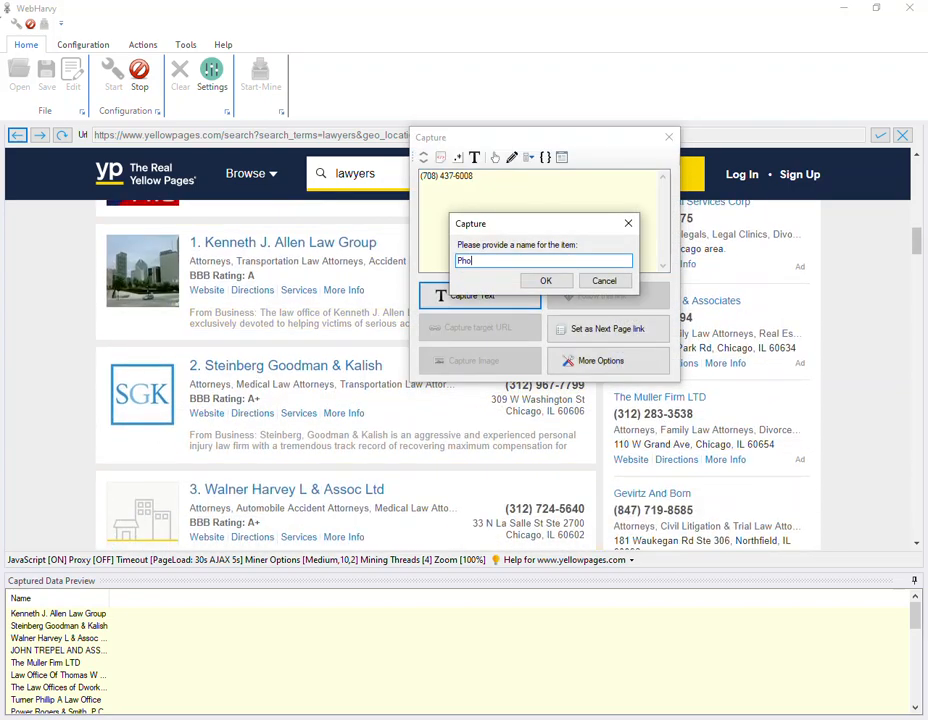
- Capture the phone number as Phone and the Website link's target URL as website
left_click(544, 280)
type("web")
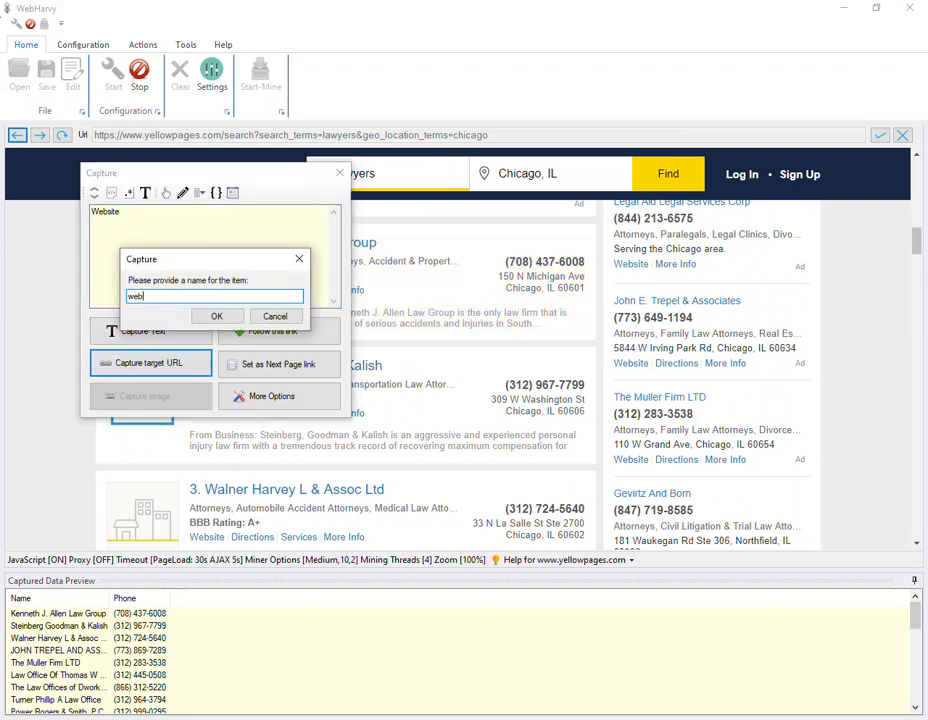
left_click(216, 316)
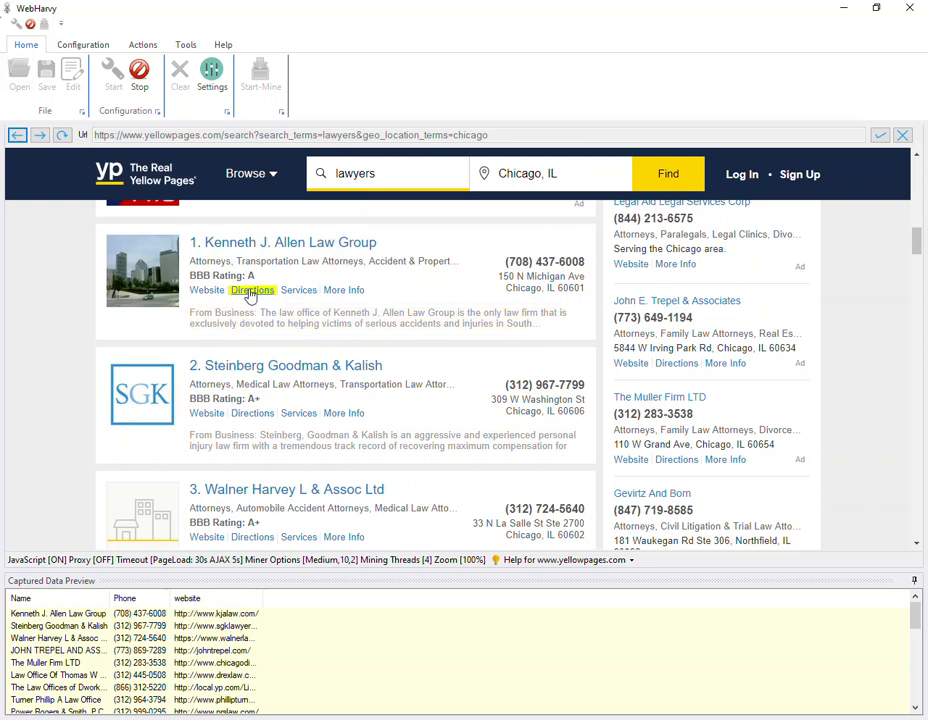
- Follow the first listing's Directions link into its map page and bring the Map & Directions section into view
right_click(252, 290)
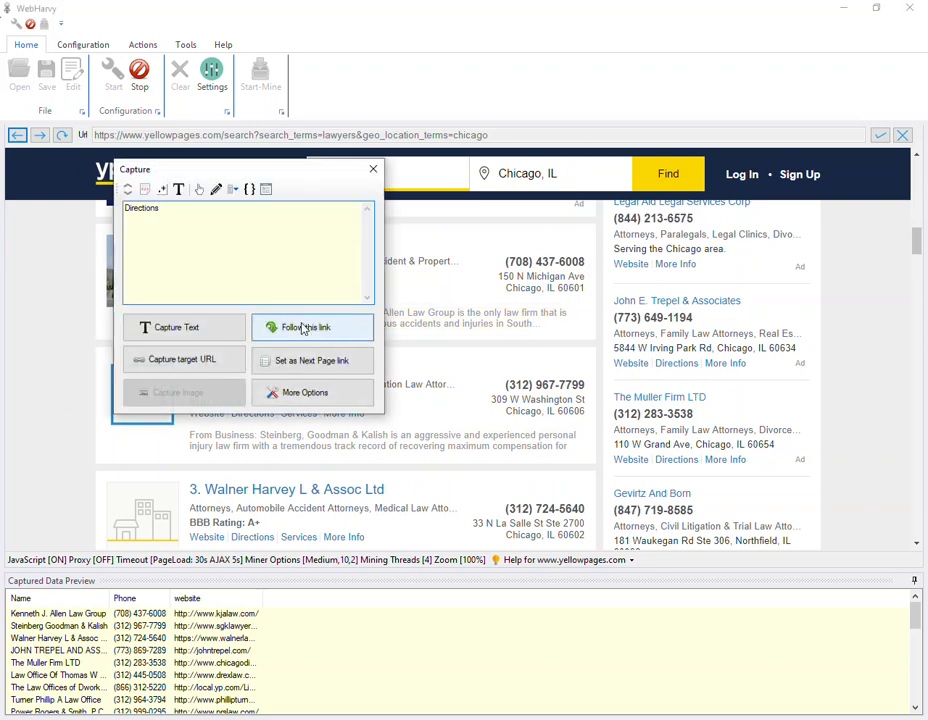
left_click(312, 328)
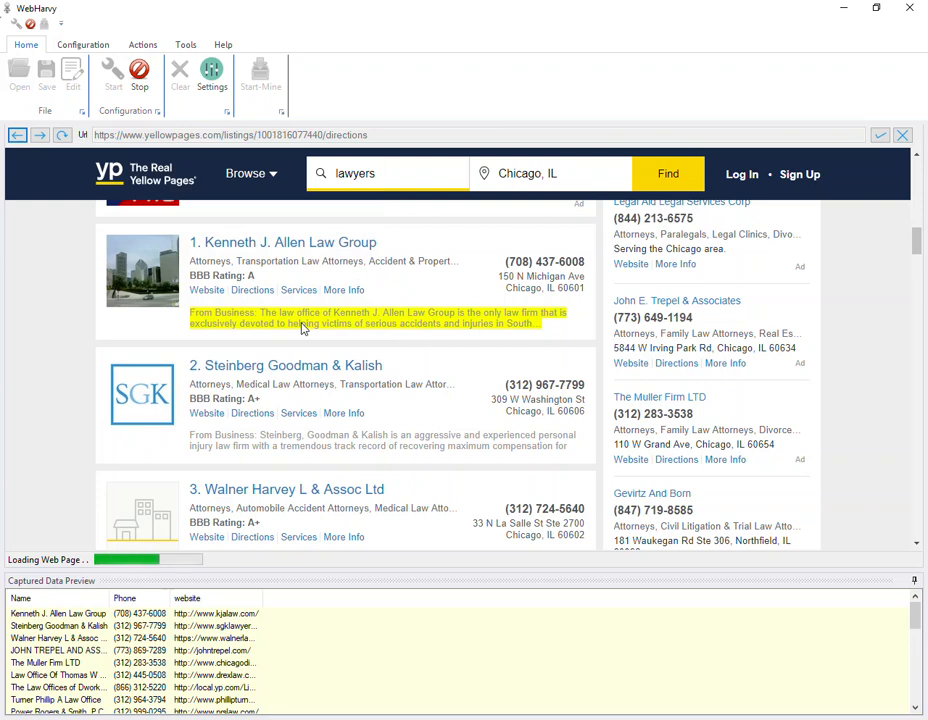
left_click(252, 290)
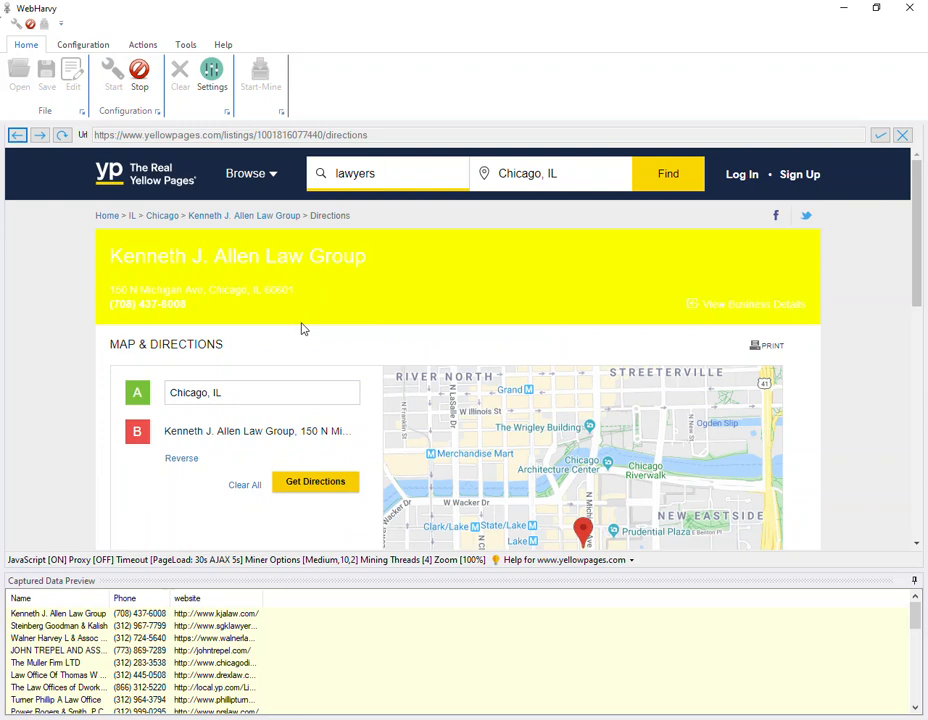
scroll("down", 3)
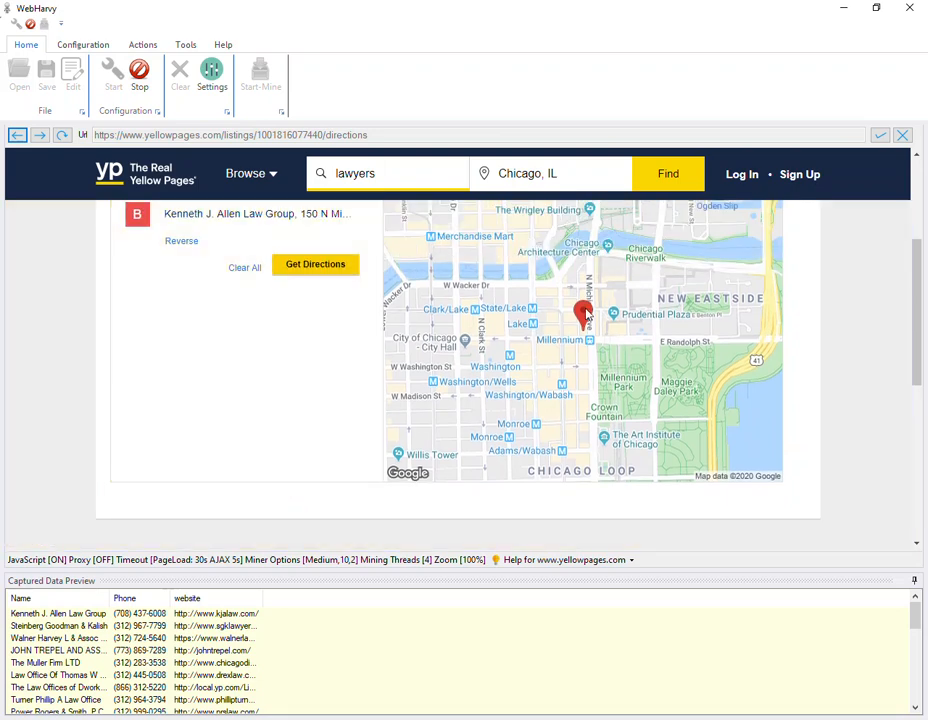
scroll("up", 3)
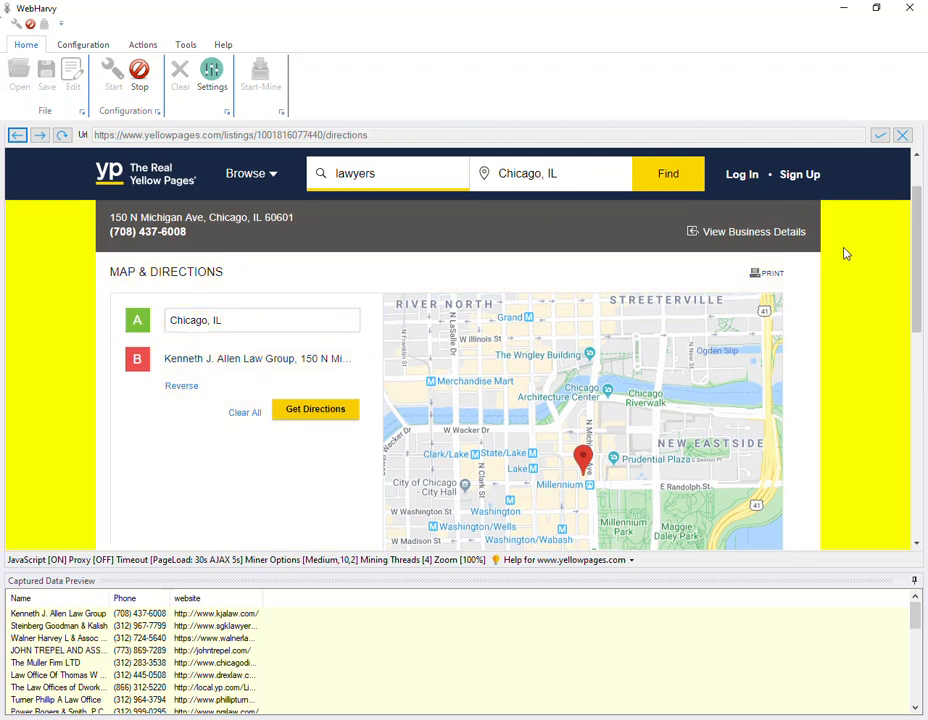
scroll("down", 3)
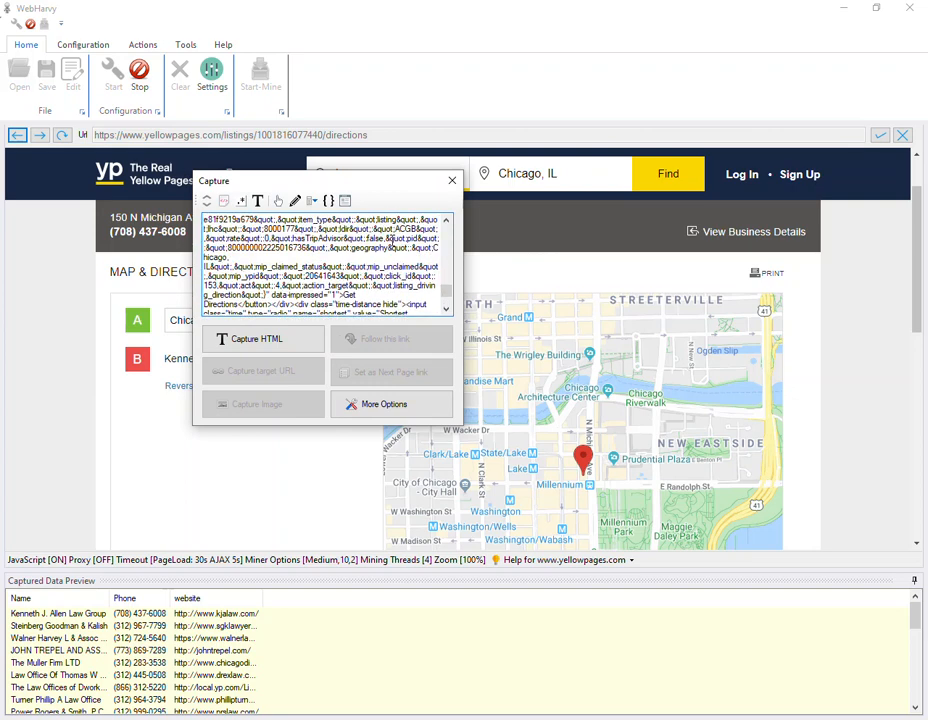
- Extract the latitude from the map section's HTML with the regular expression data-lat="([^"]*)"
scroll("down", 3)
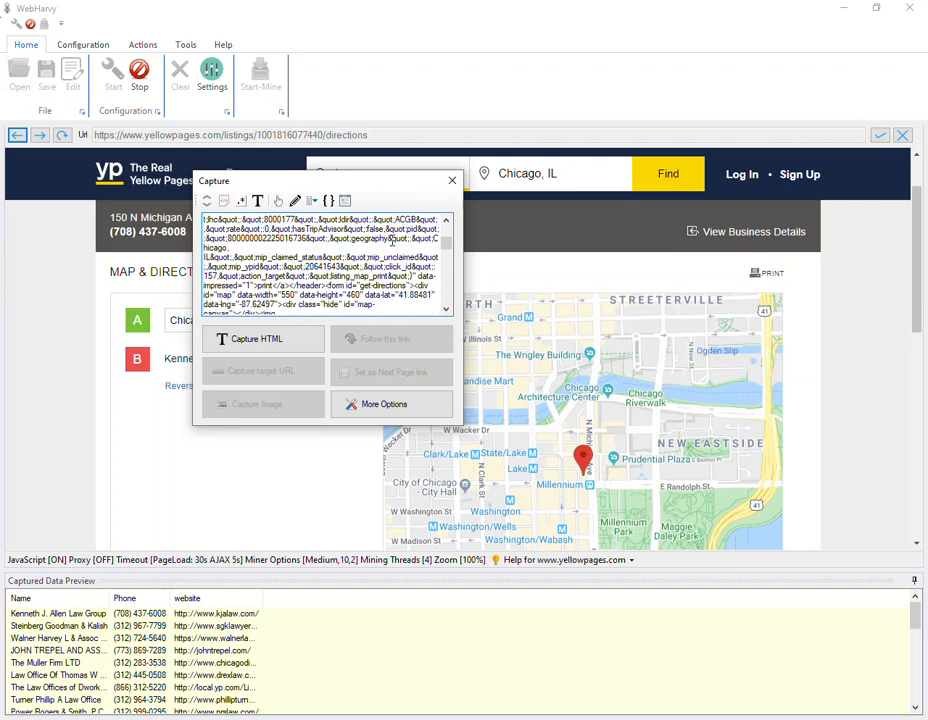
scroll("down", 3)
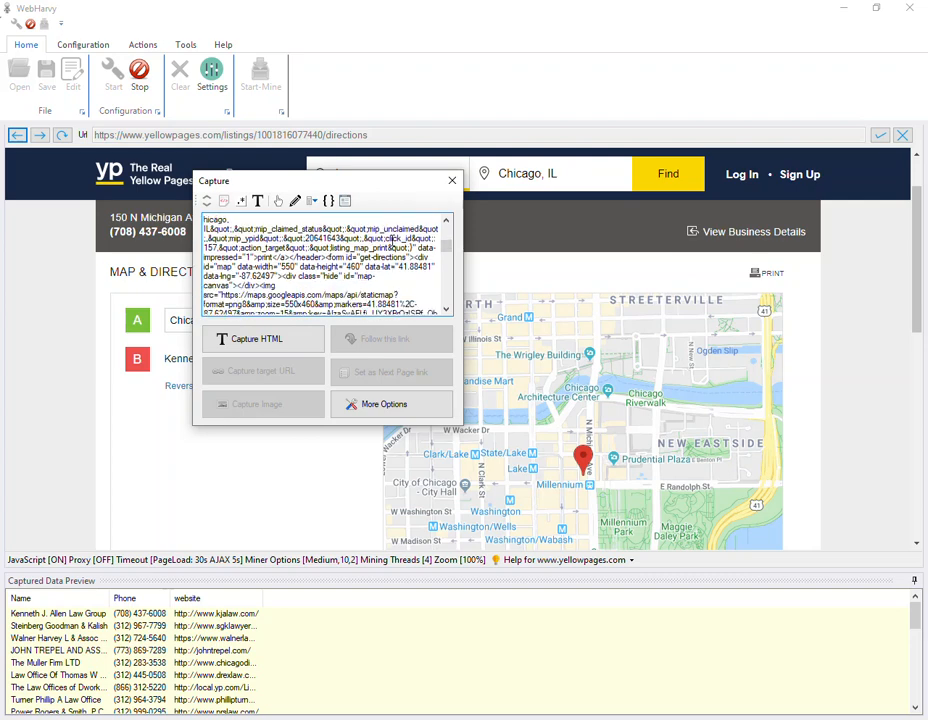
scroll("down", 3)
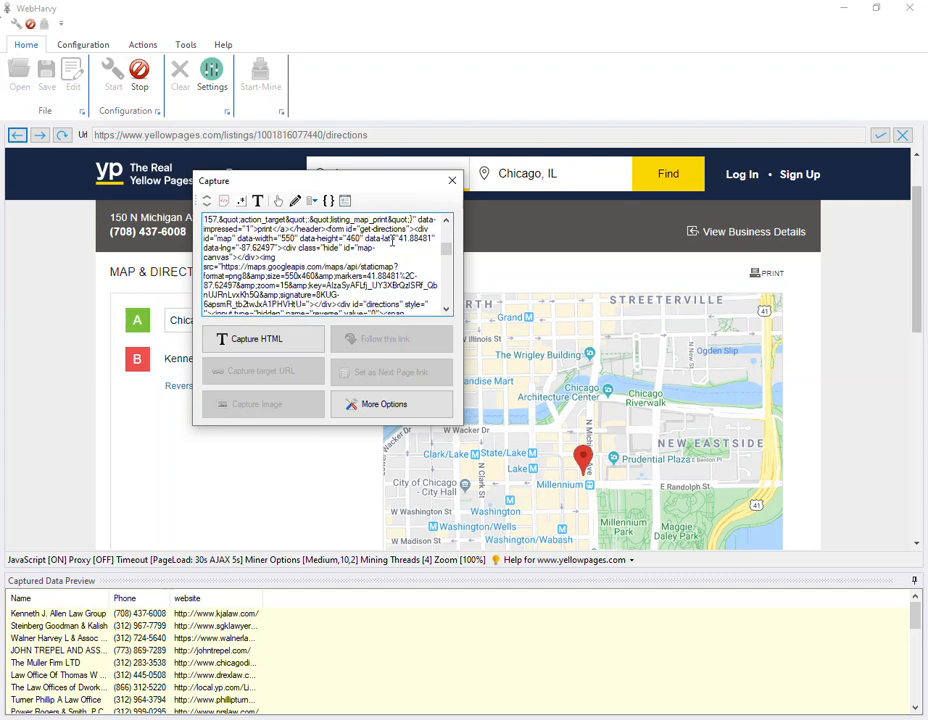
scroll("down", 3)
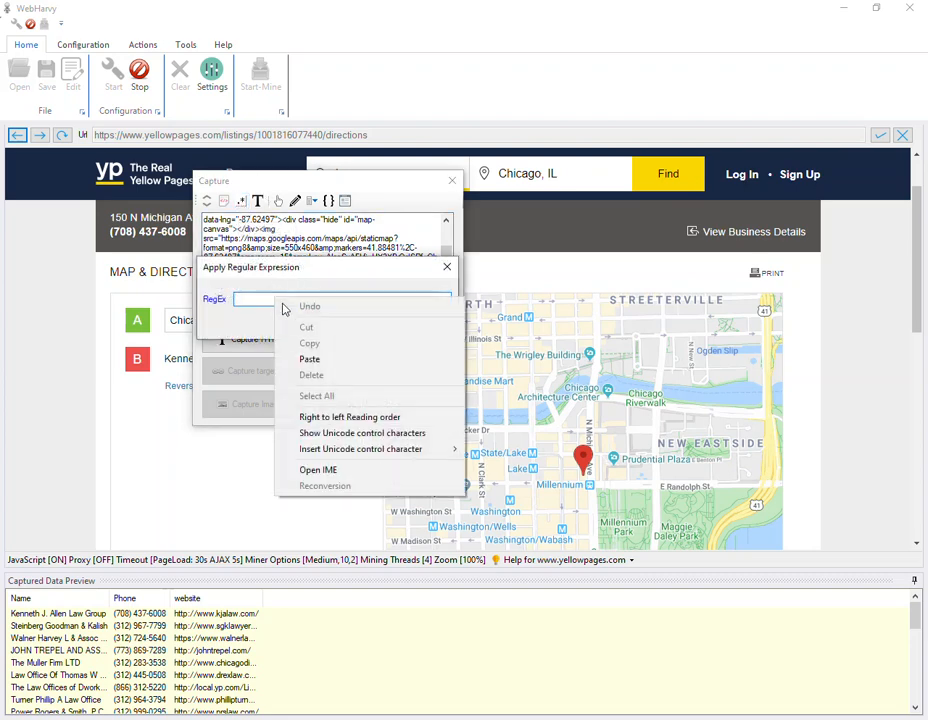
left_click(308, 360)
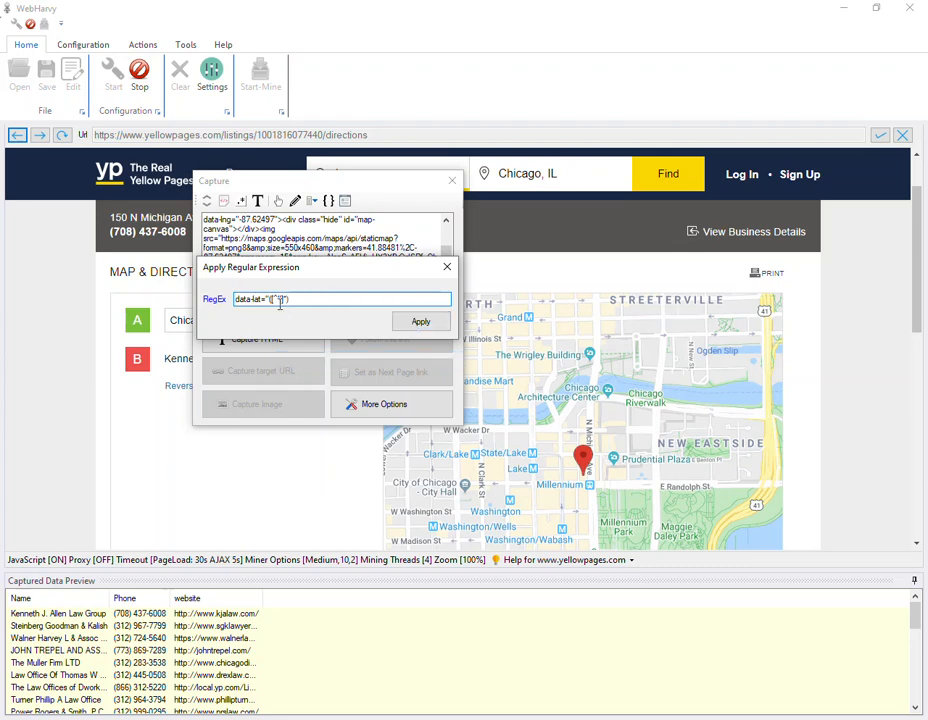
left_click(420, 320)
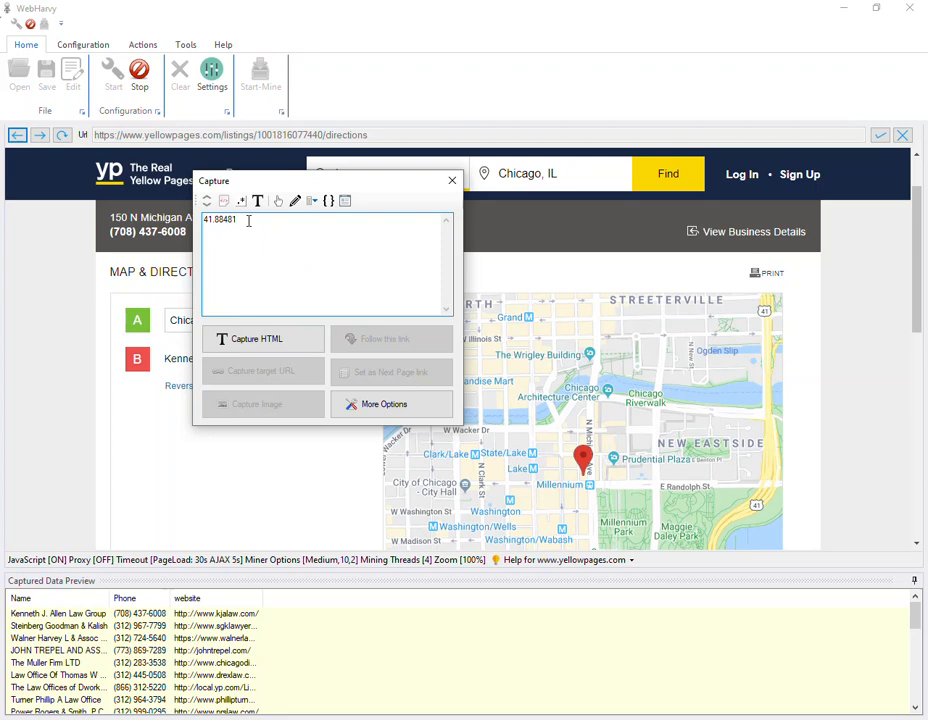
- Capture the extracted value as a Latitude column in the data preview
left_click(256, 338)
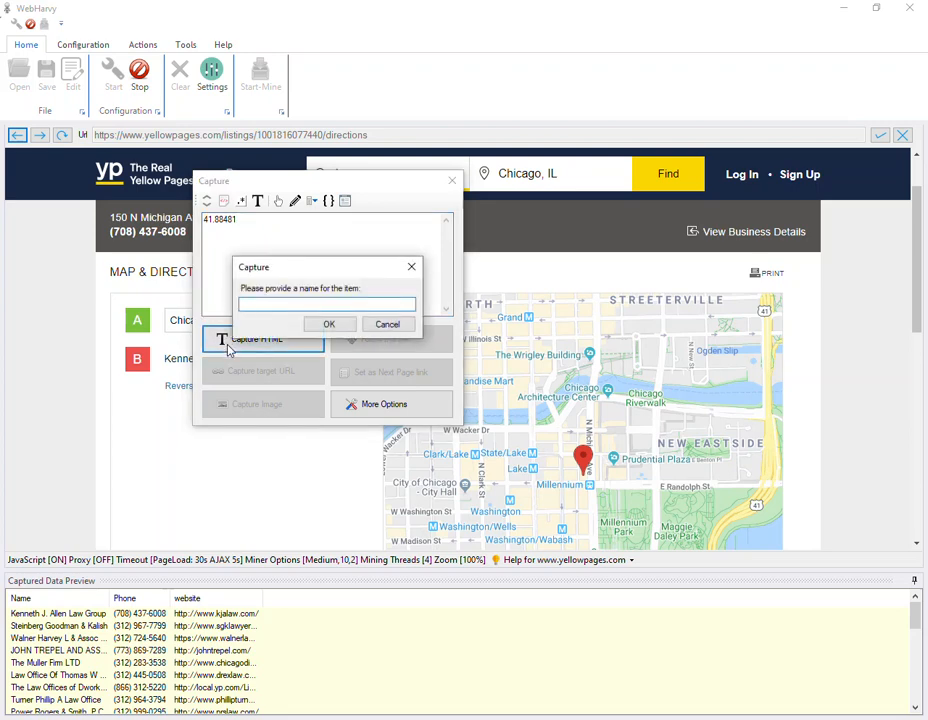
type("La")
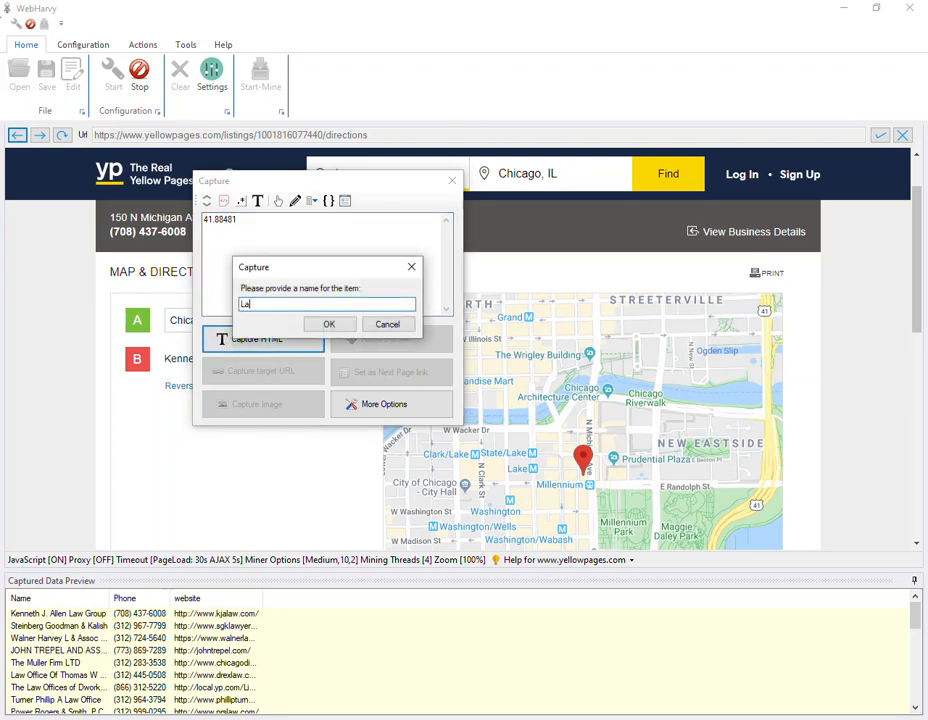
left_click(328, 324)
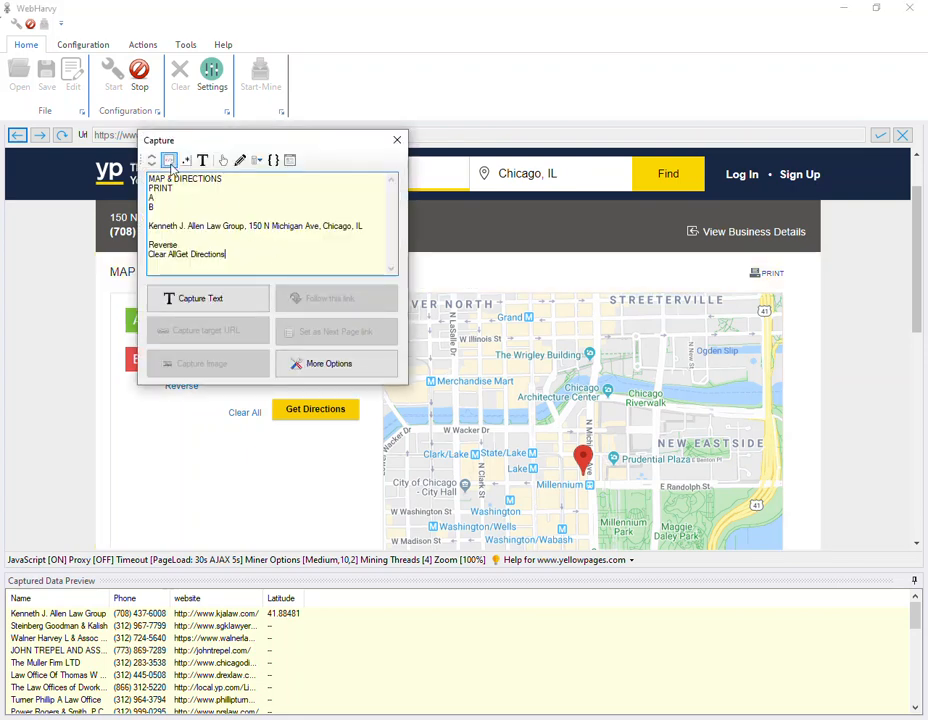
- Extract the longitude with data-lng="([^"]*)" from the map HTML and capture it as a Longitude column
left_click(184, 160)
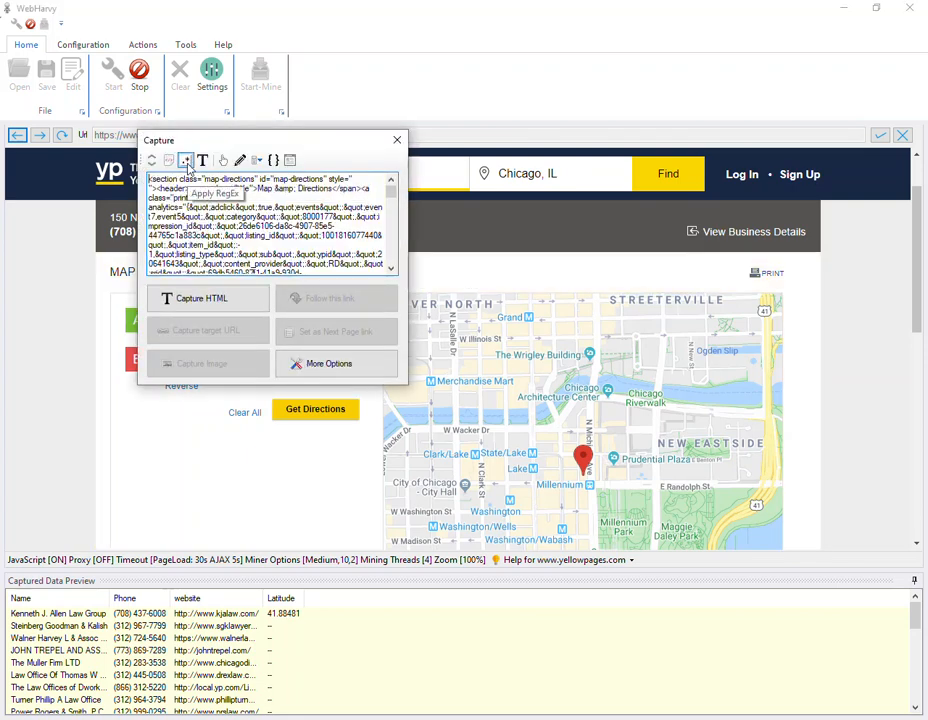
left_click(184, 160)
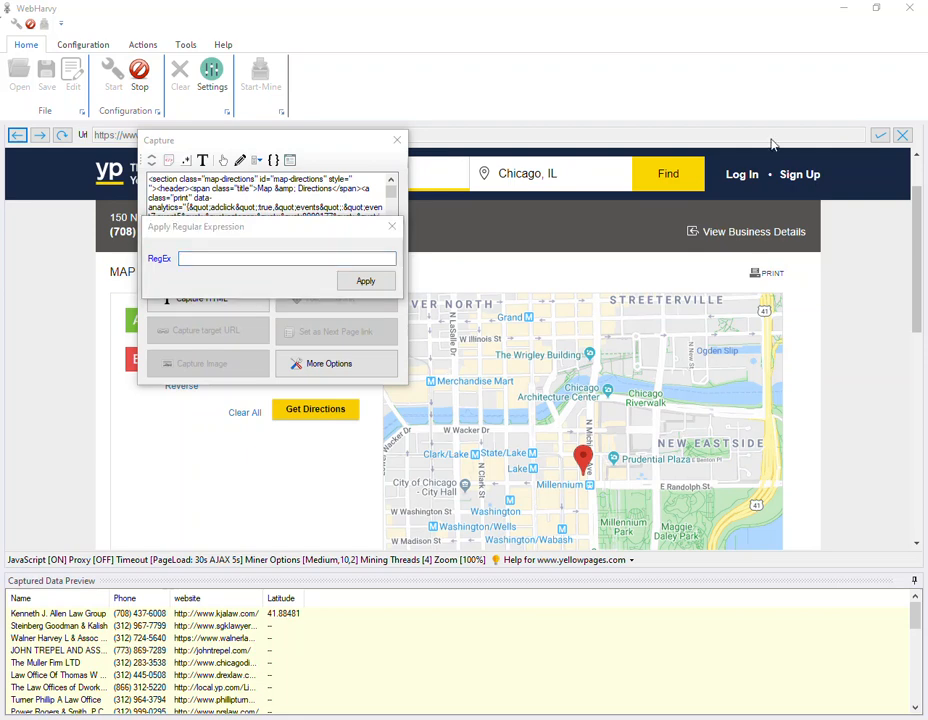
type("data-lng=\"([^\"]*)\"")
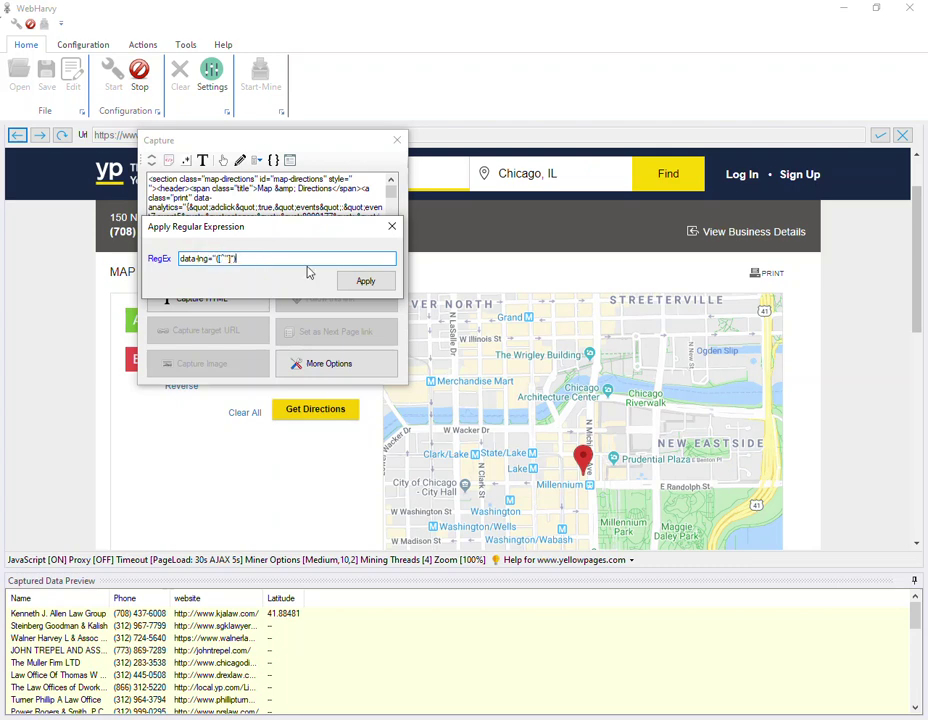
left_click(366, 280)
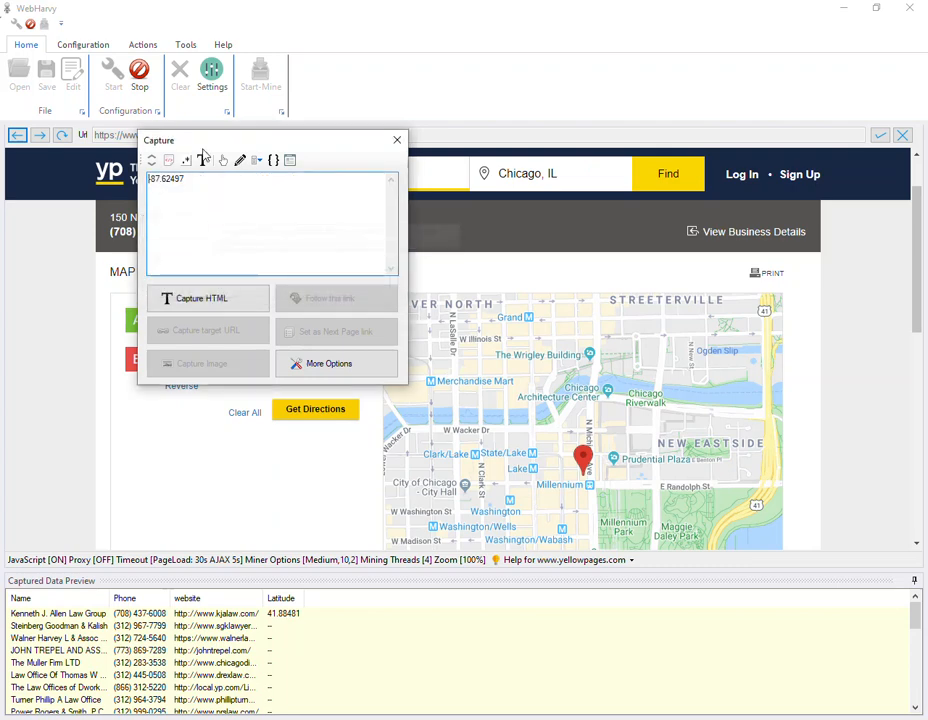
left_click(200, 298)
type("Lon")
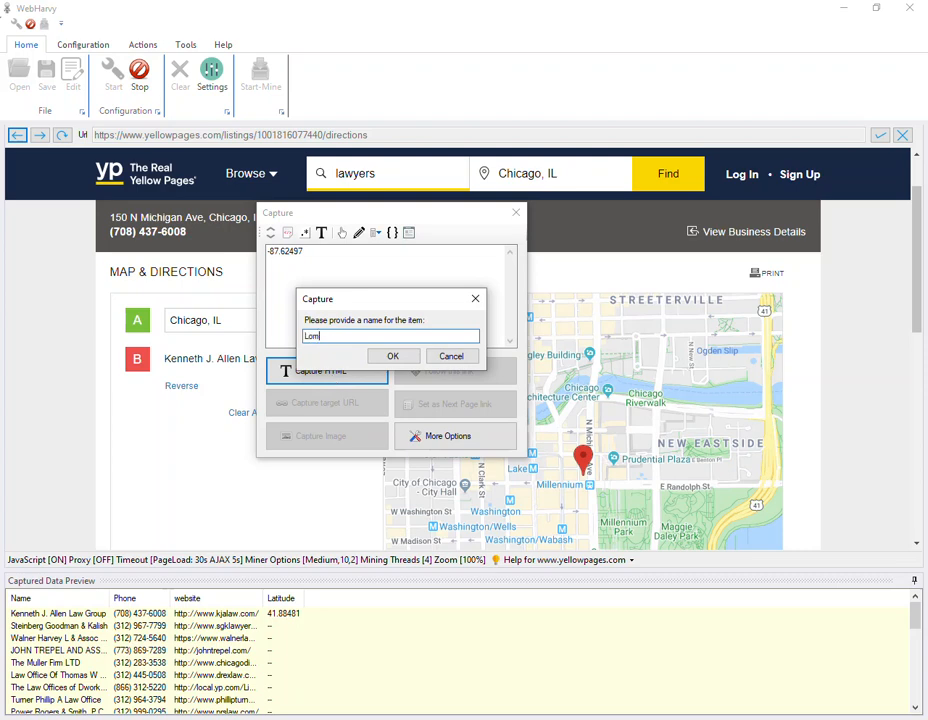
left_click(392, 356)
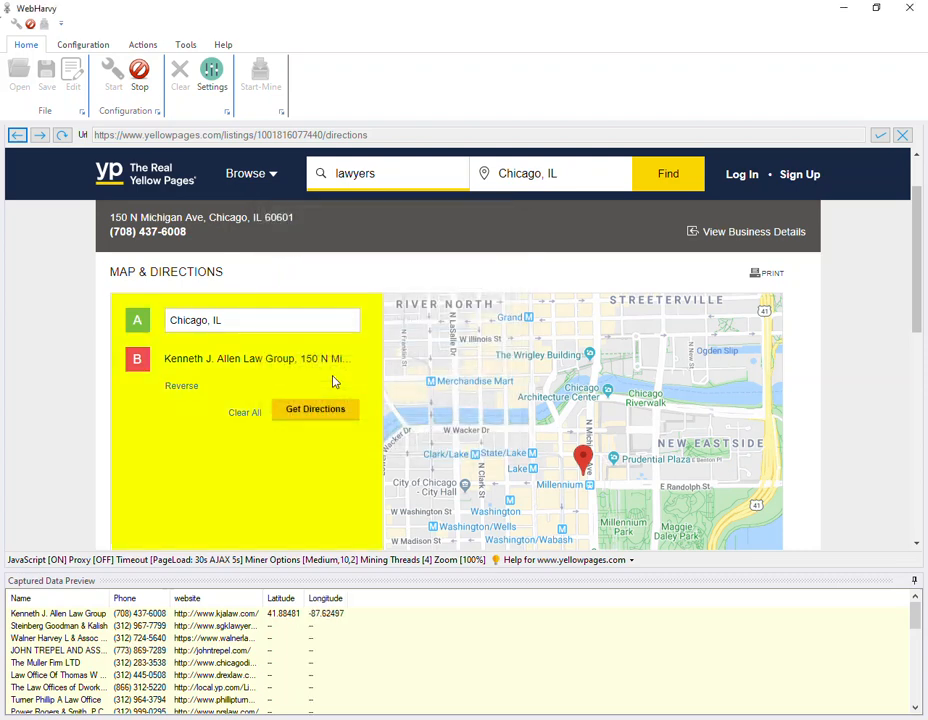
- Stop the configuration and run the miner so the table fills with lawyer names, phones and websites
left_click(140, 76)
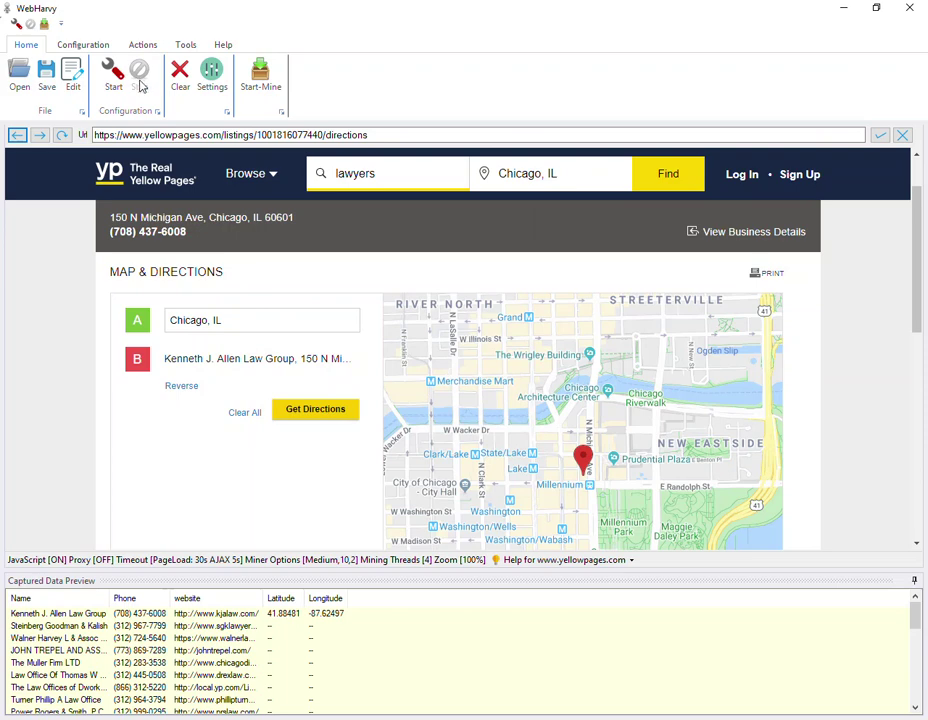
left_click(260, 74)
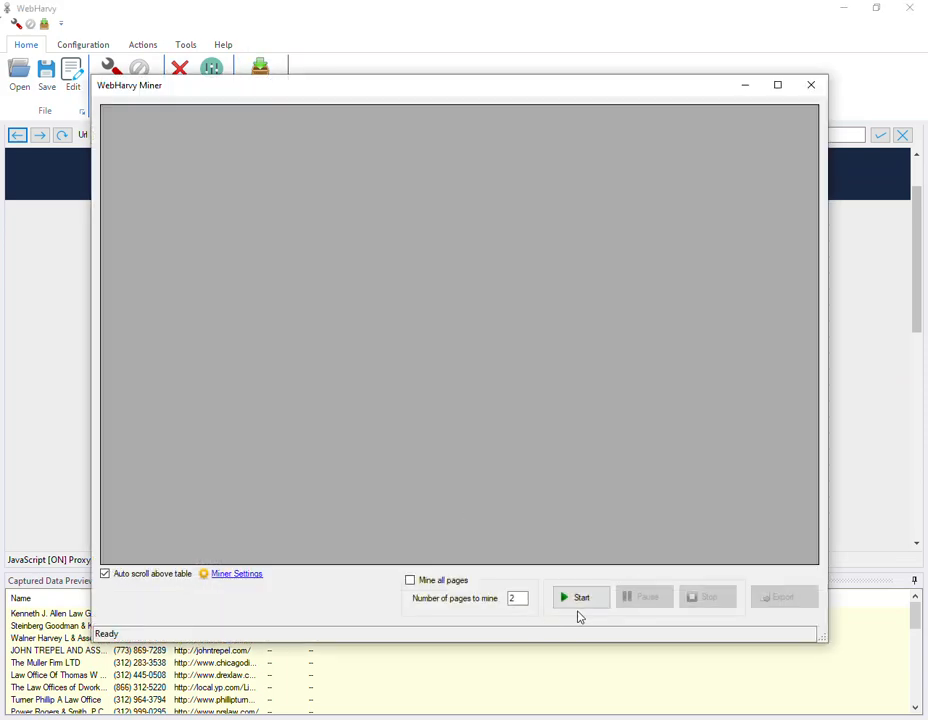
left_click(580, 596)
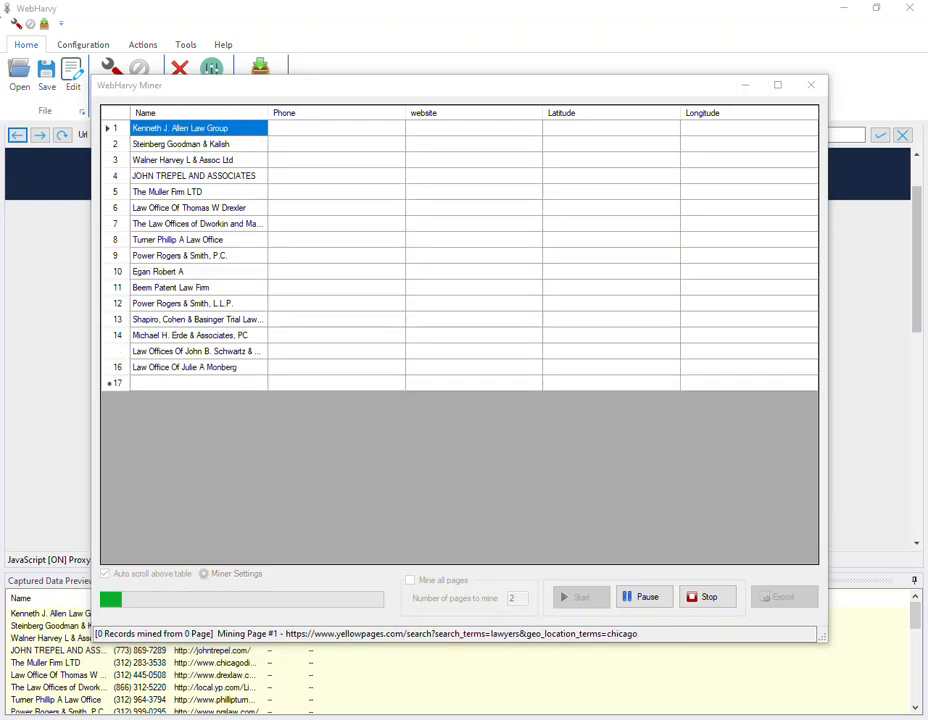
left_click(580, 596)
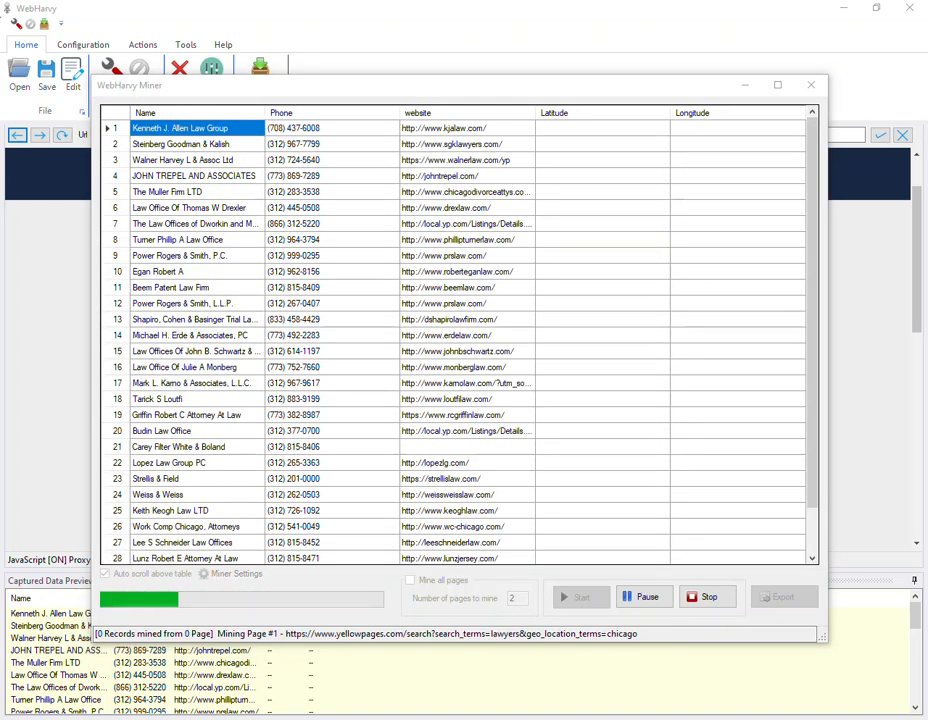